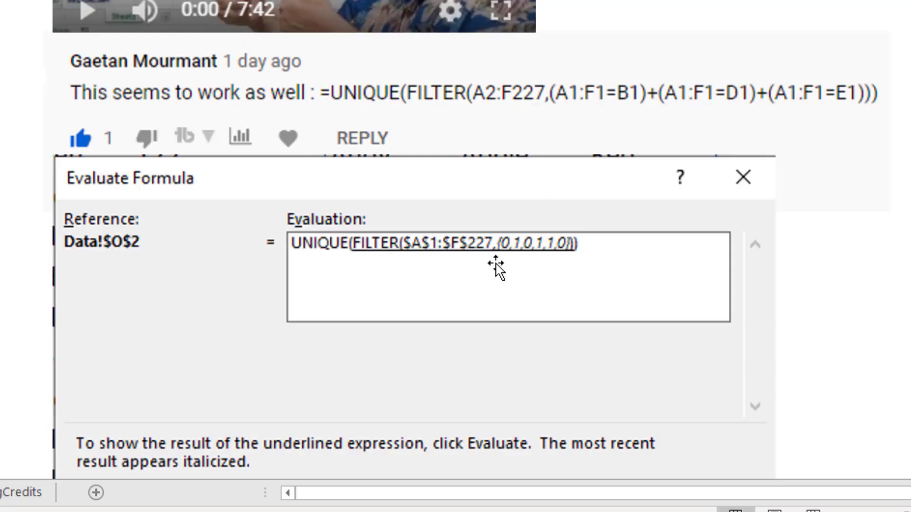
pyautogui.moveTo(514, 273)
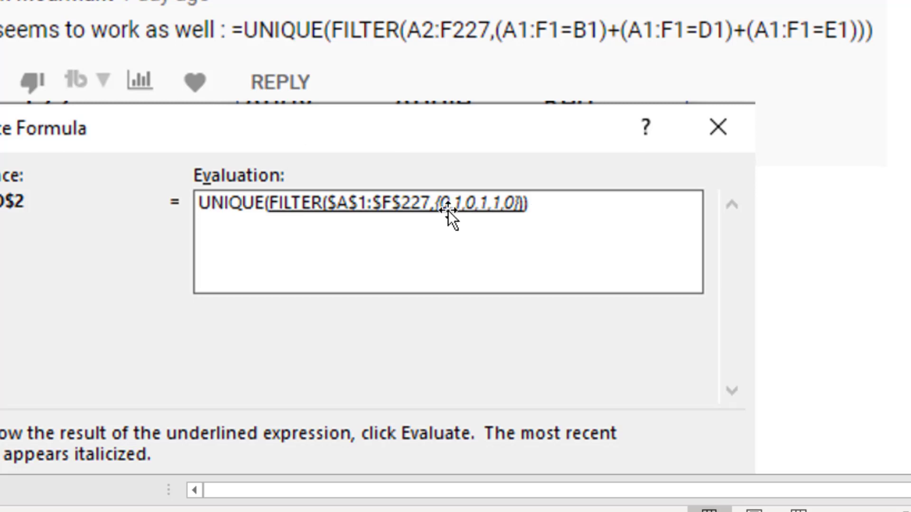
pyautogui.moveTo(490, 227)
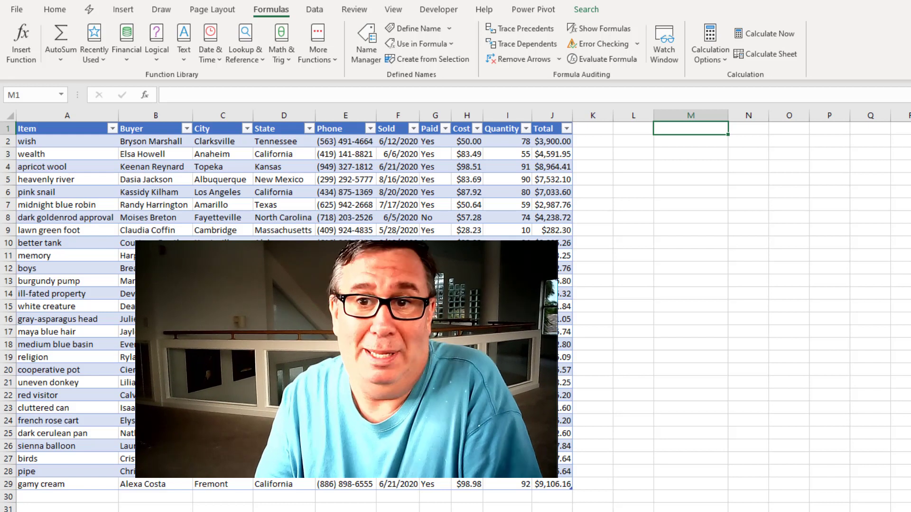
# Step: Enter =FILTER(Table1[#All],{0,1,0,0,1,0,0,1,0,0}) in M1 to keep Buyer, Phone and Cost
pyautogui.write('=FILTER(Table1[#All],')
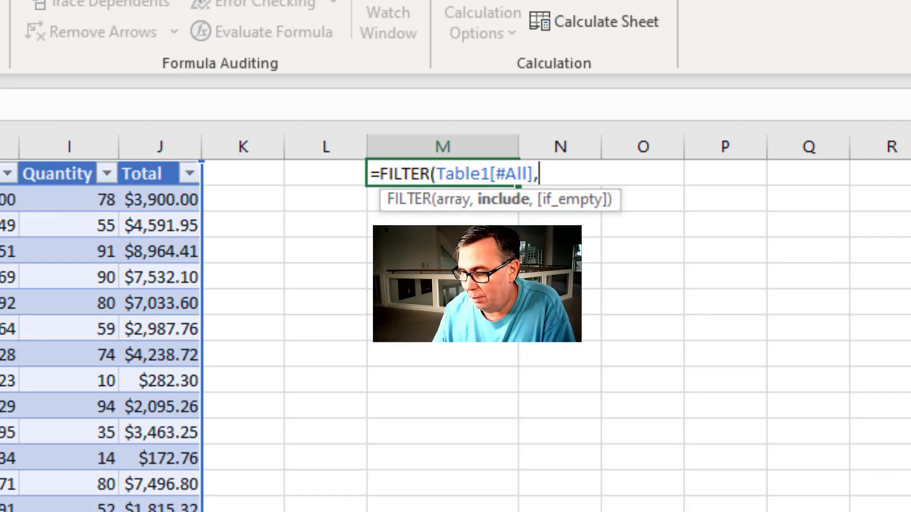
pyautogui.write('{0')
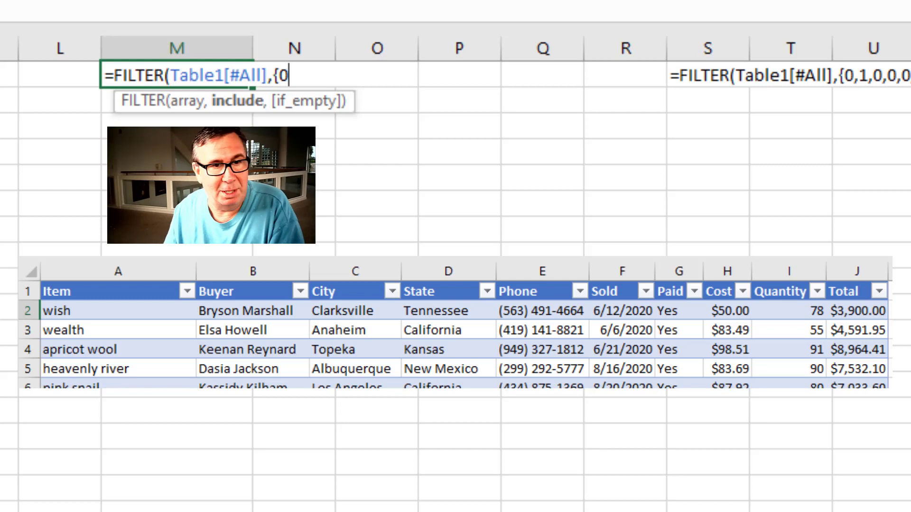
pyautogui.write('1,')
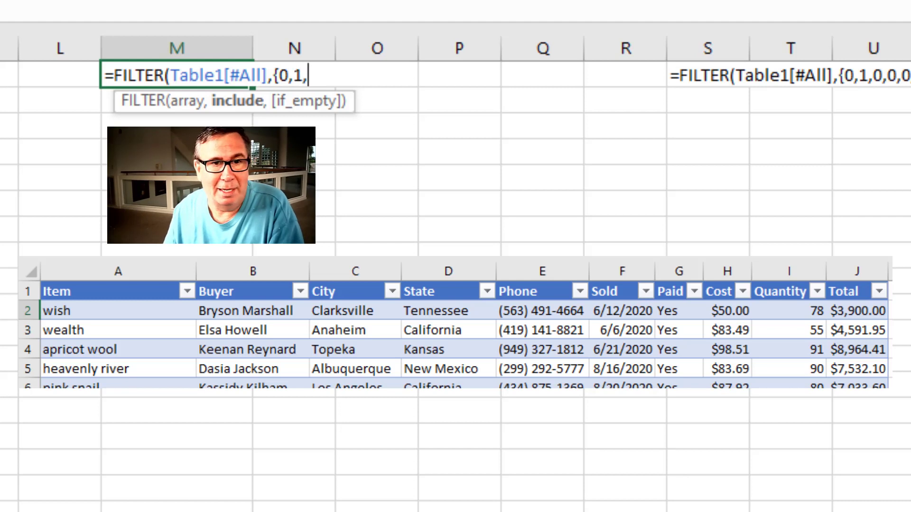
pyautogui.write('0,0,1')
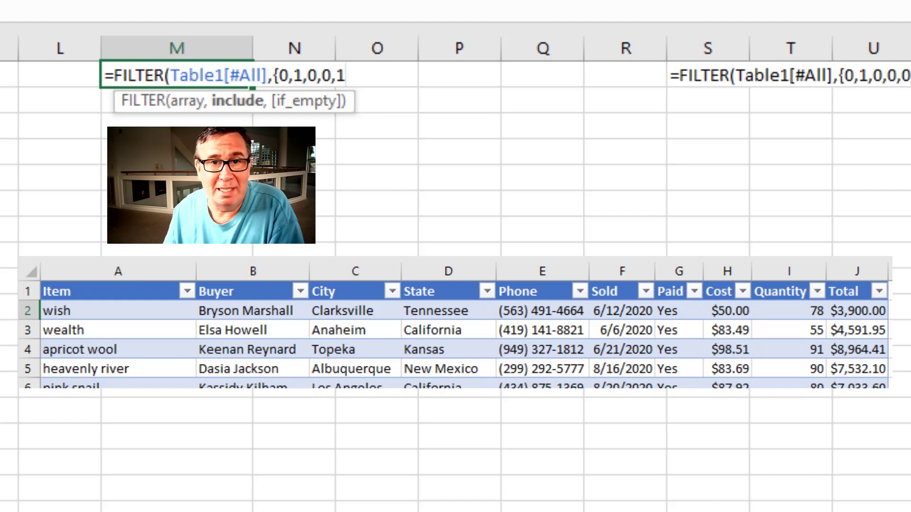
pyautogui.write(',0')
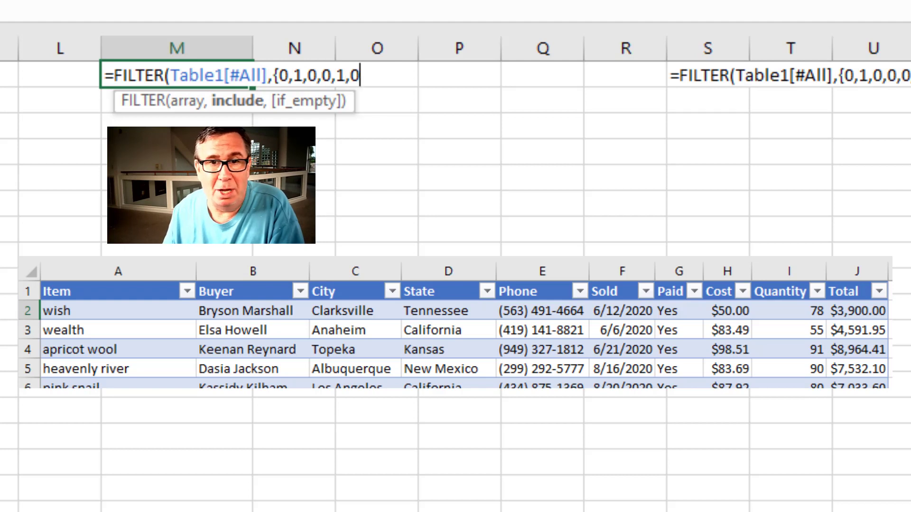
pyautogui.write('0,')
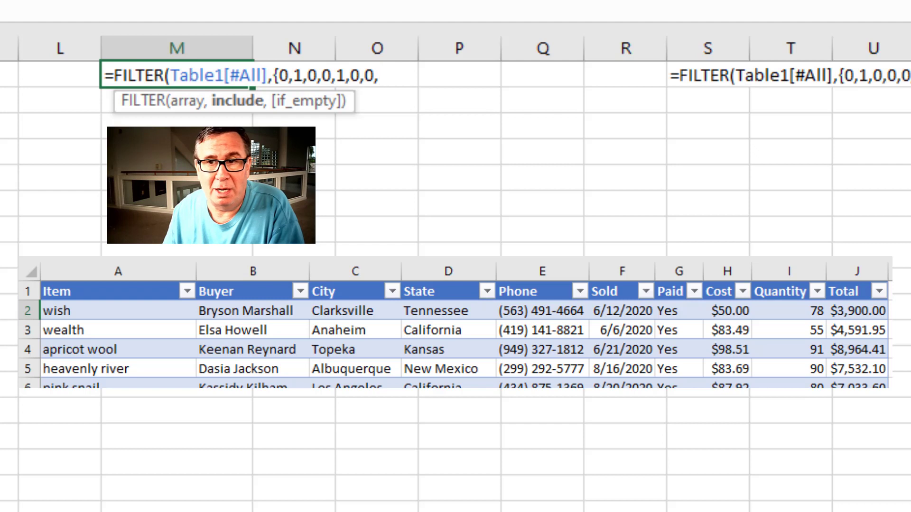
pyautogui.write('1,0')
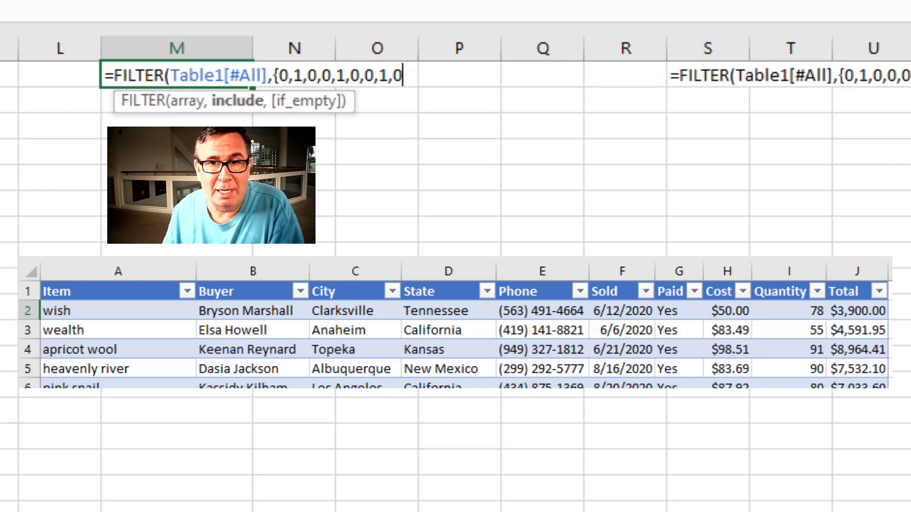
pyautogui.write(',0')
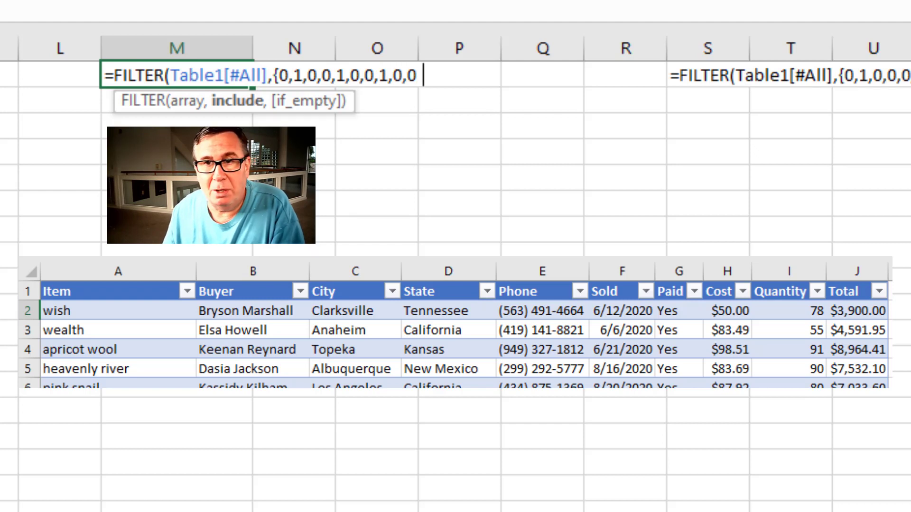
pyautogui.write(')')
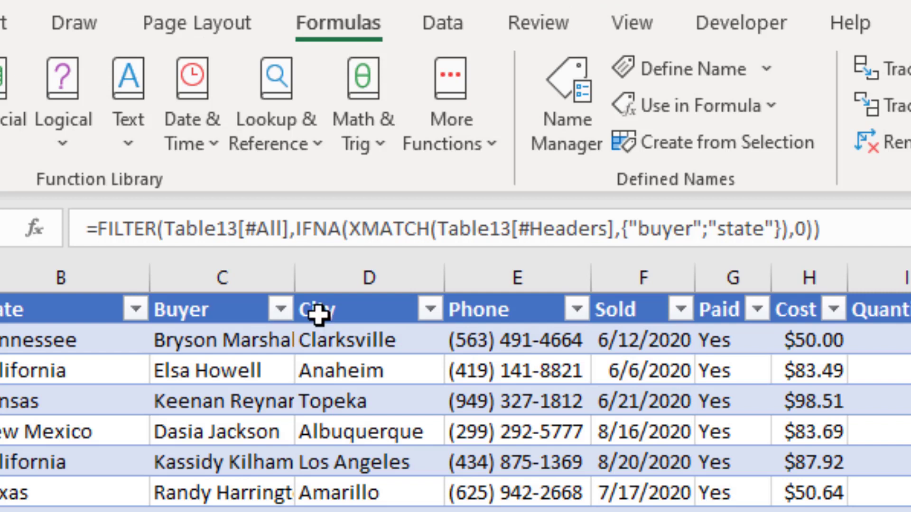
pyautogui.moveTo(388, 226)
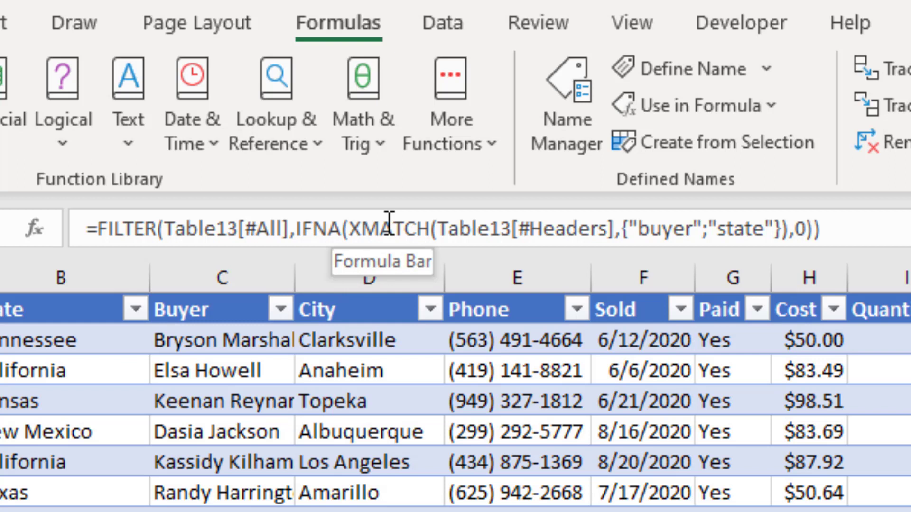
pyautogui.moveTo(656, 228)
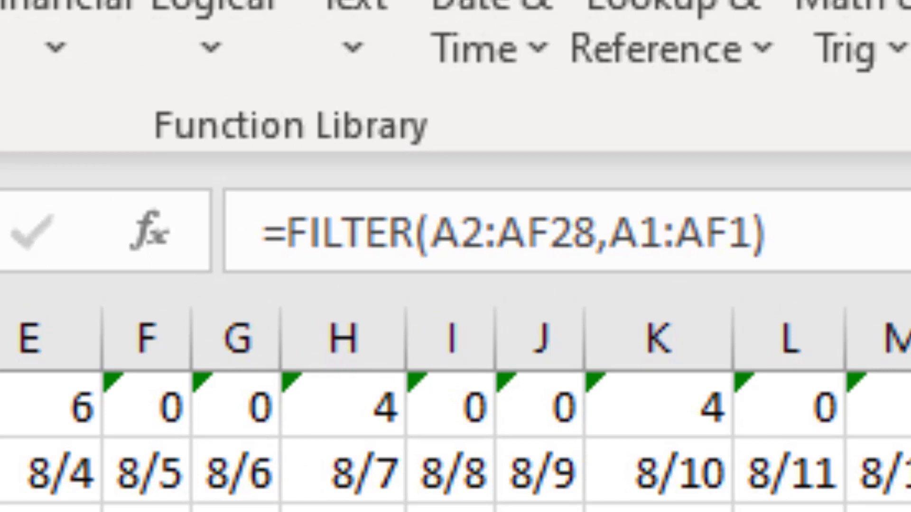
pyautogui.moveTo(630, 233)
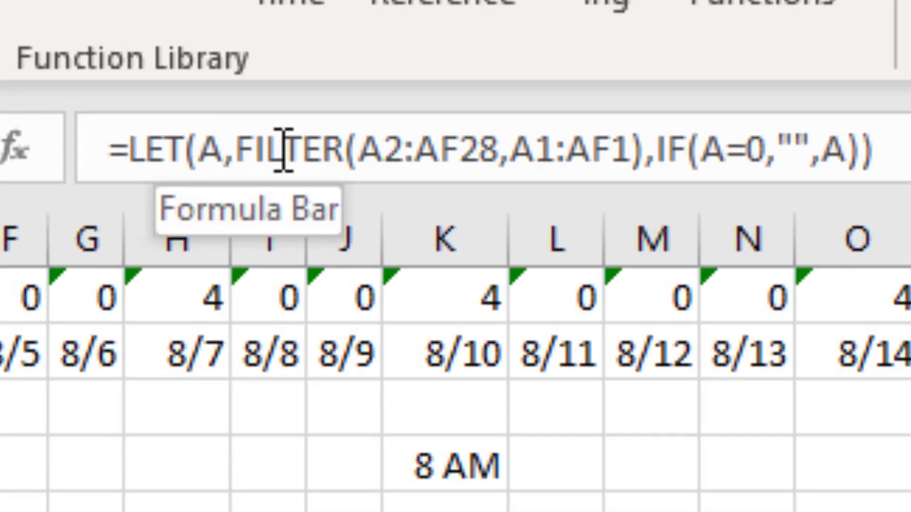
pyautogui.moveTo(751, 152)
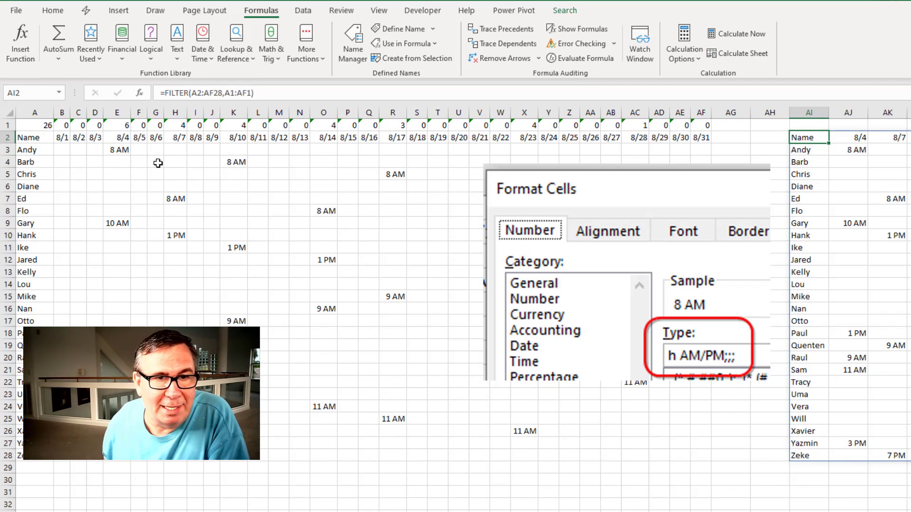
# Step: Book Chris for 1 PM on 8/6 so the filtered schedule gains an 8/6 column
pyautogui.click(155, 173)
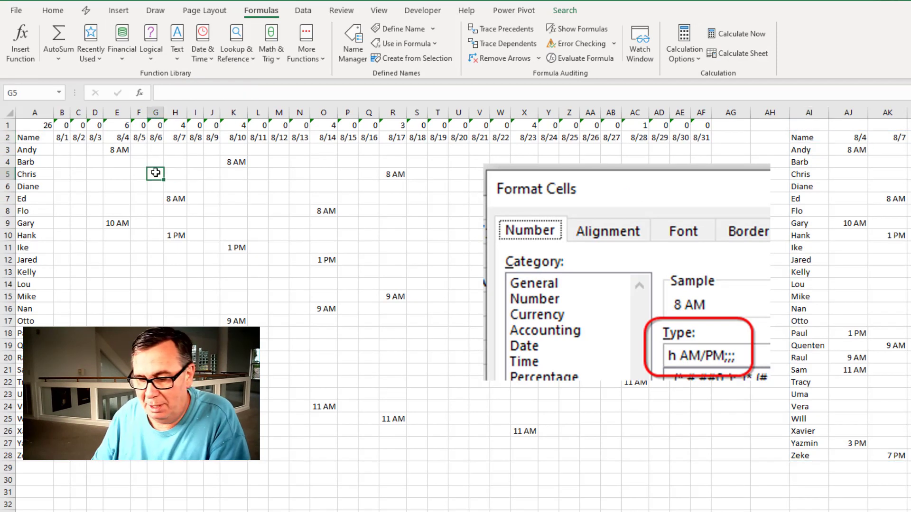
pyautogui.write('1 PM')
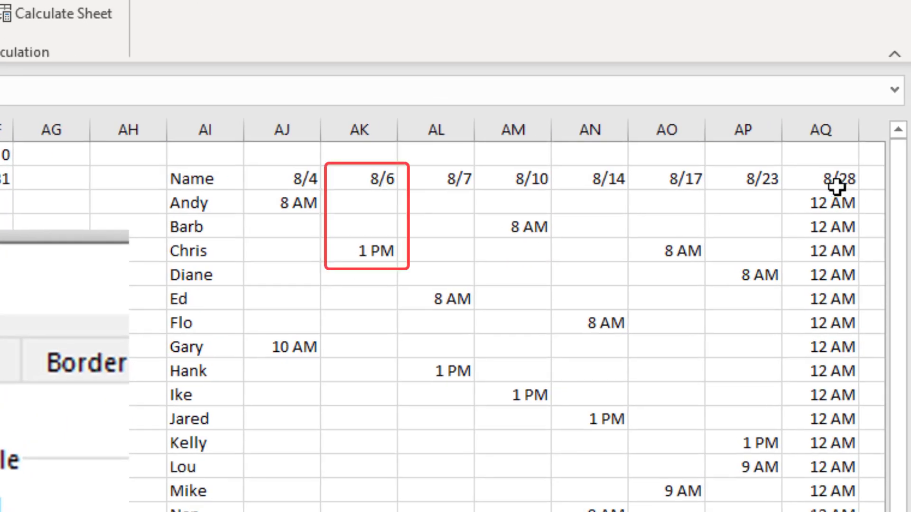
pyautogui.moveTo(840, 210)
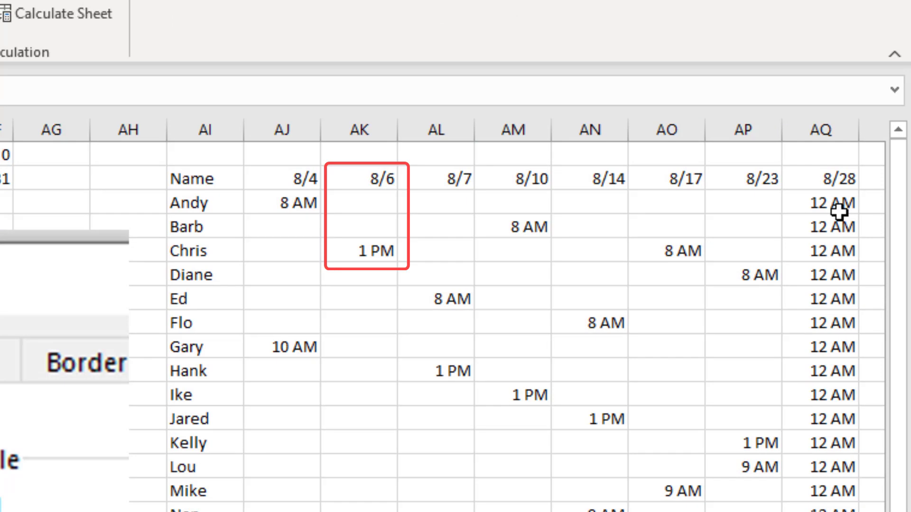